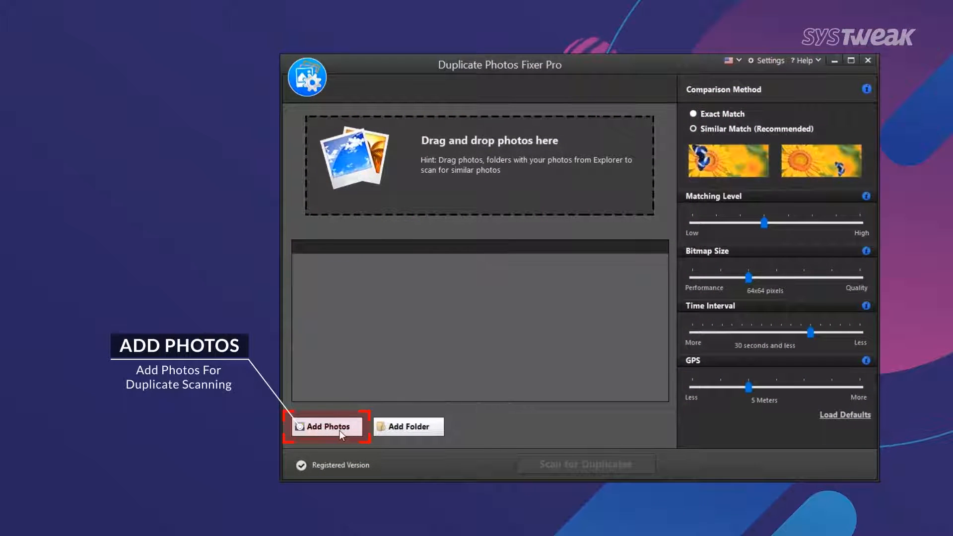
Add the birthday pictures, then the Events and Wedding folders, to the duplicate scan list
left_click(327, 426)
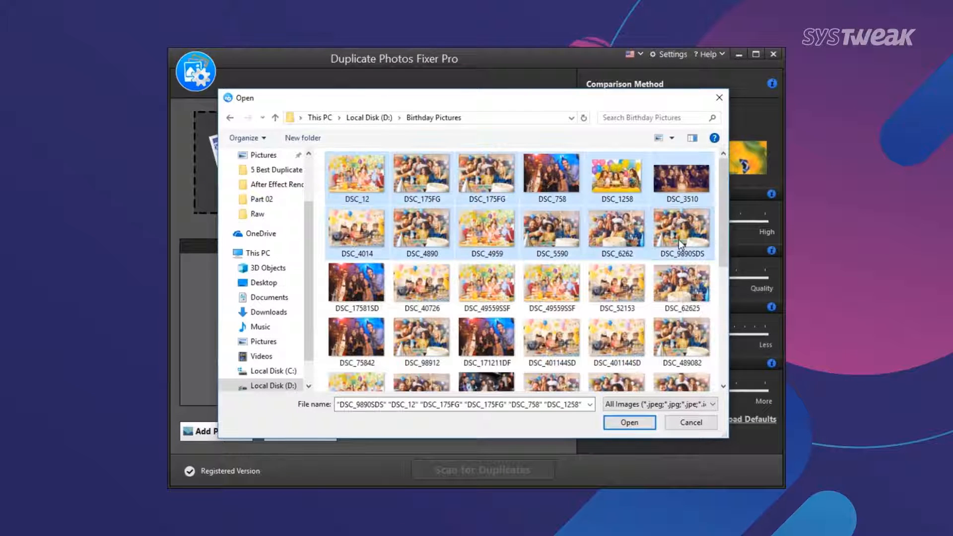
left_click(629, 423)
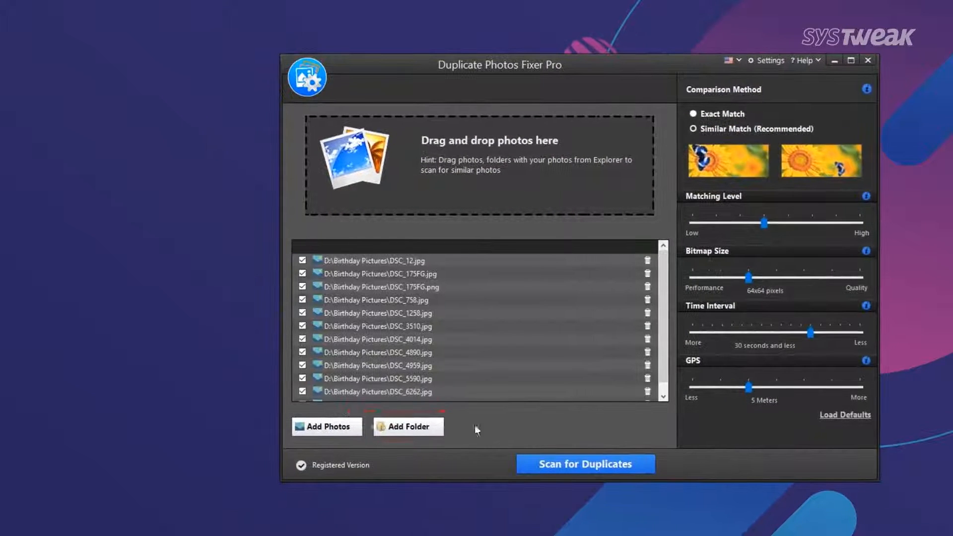
mouse_move(430, 432)
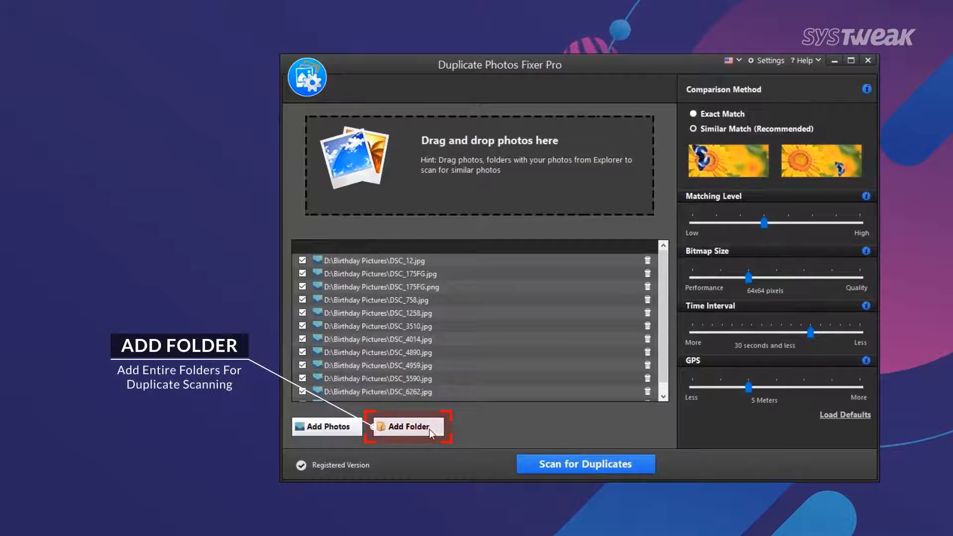
left_click(407, 427)
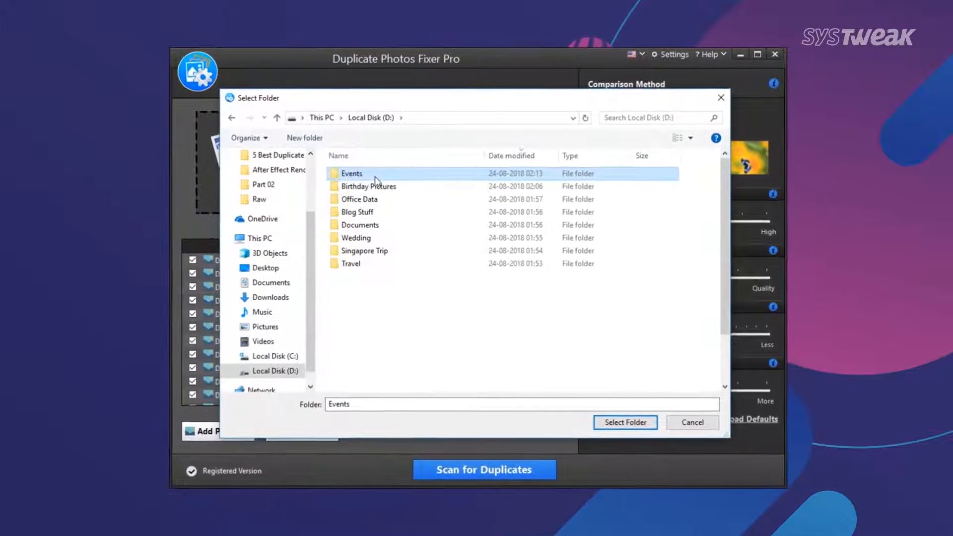
left_click(625, 423)
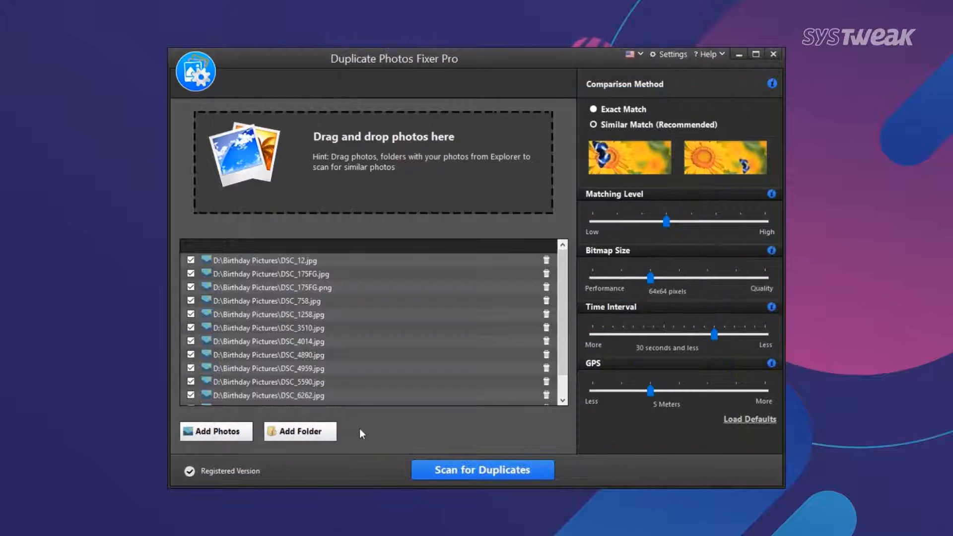
left_click(300, 431)
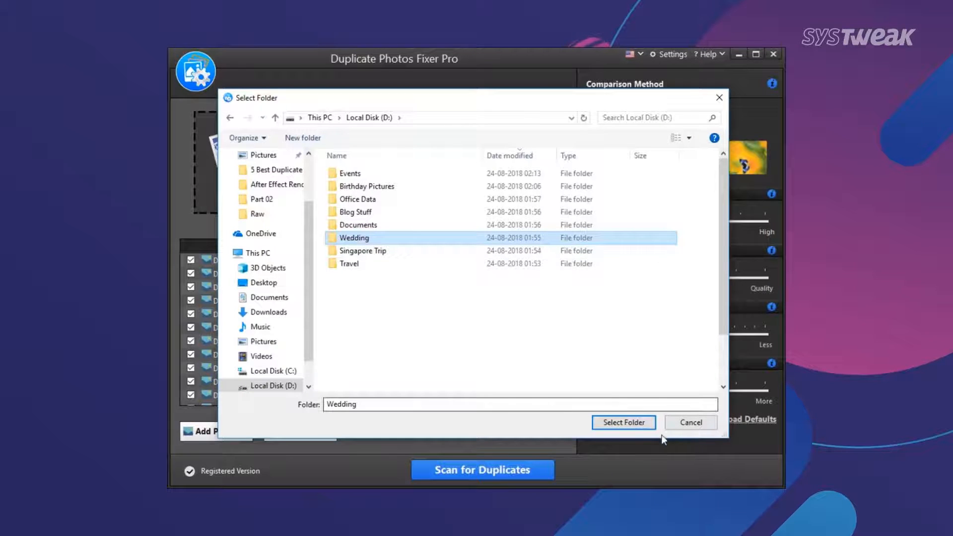
left_click(623, 423)
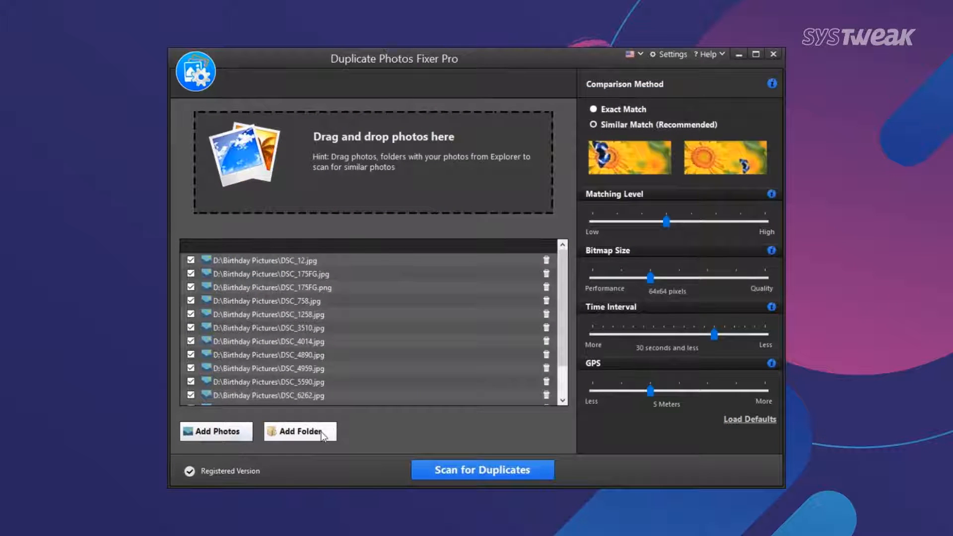
left_click(299, 431)
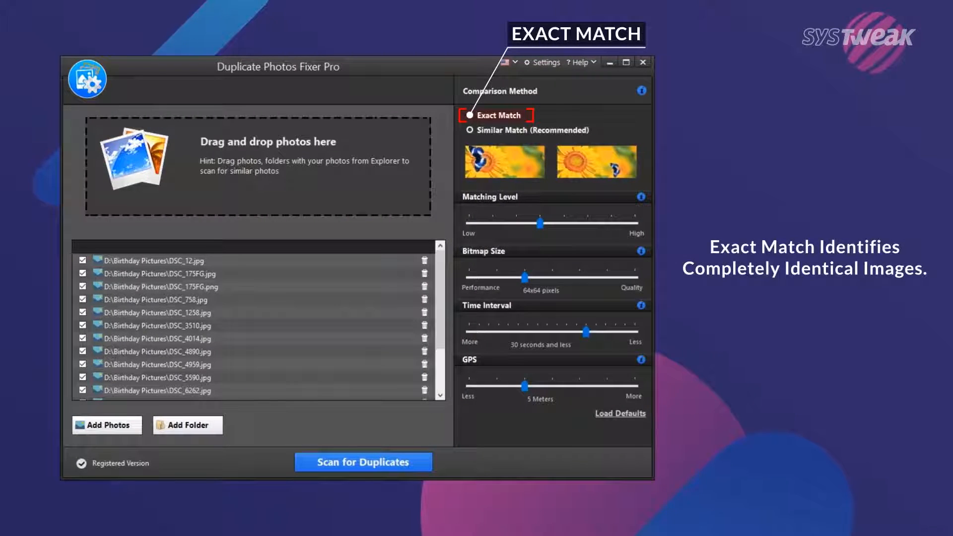
left_click(470, 130)
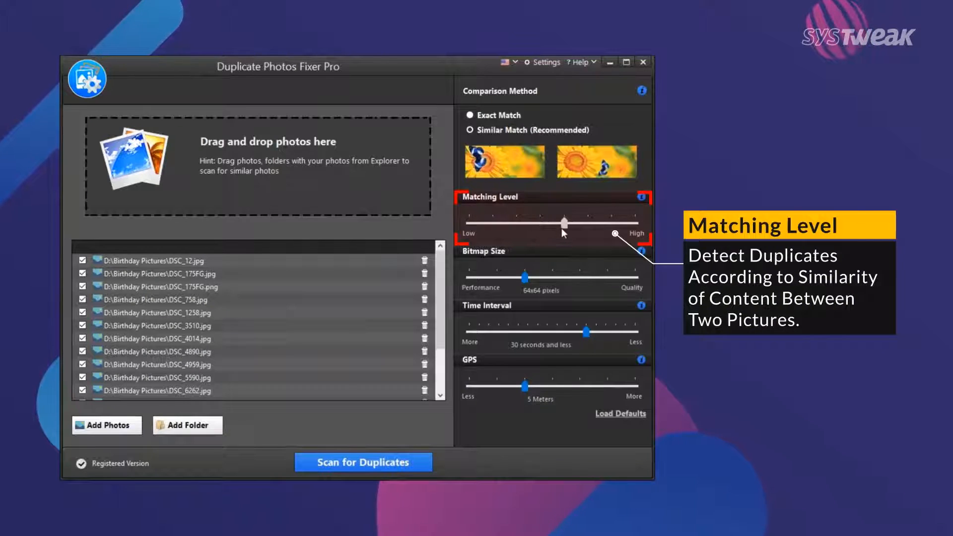
Try the matching level at high and low, then leave it at the middle setting
left_click_drag(562, 224, 612, 223)
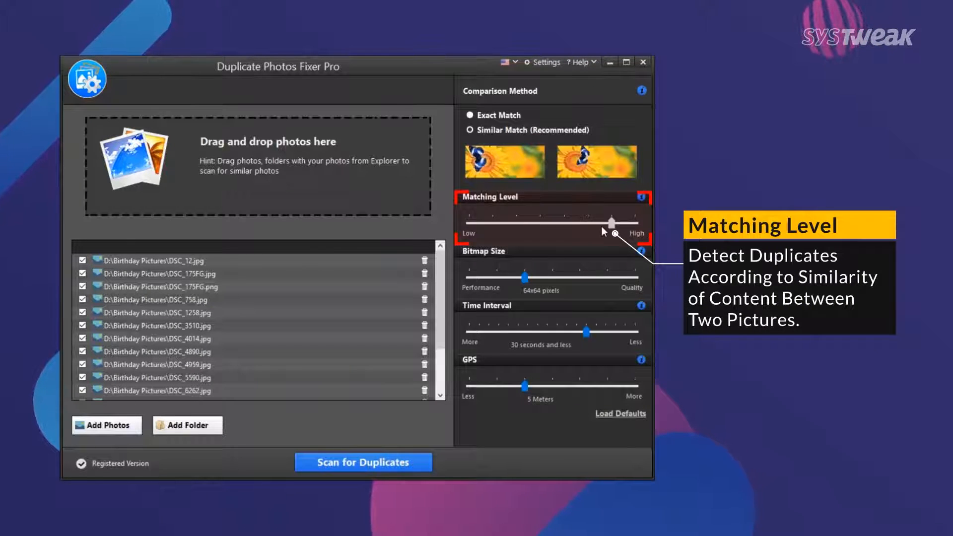
left_click_drag(611, 222, 538, 221)
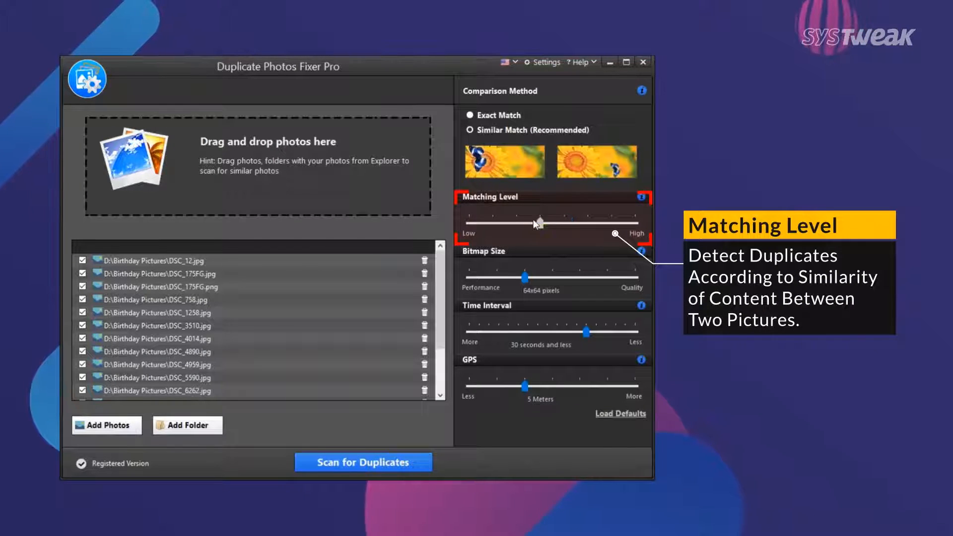
left_click_drag(537, 224, 489, 223)
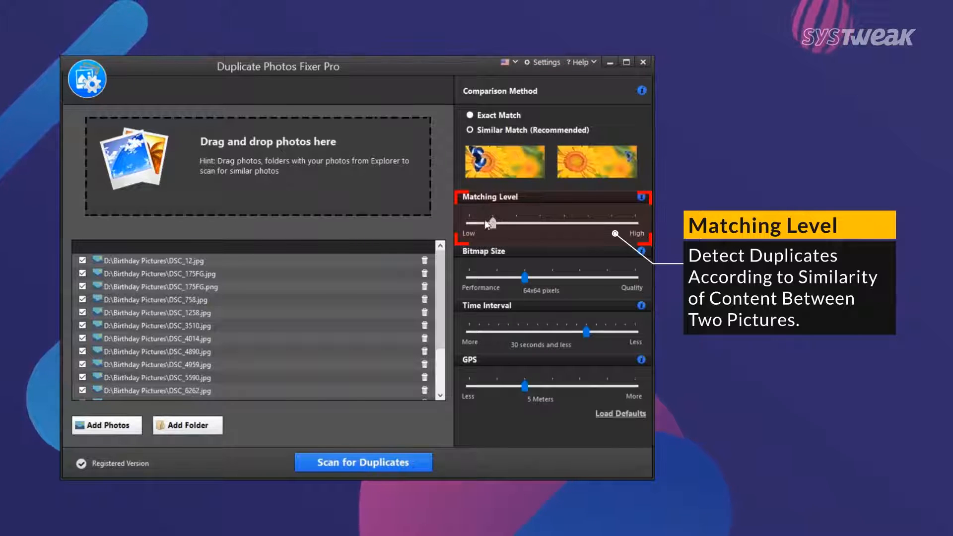
left_click_drag(492, 223, 537, 223)
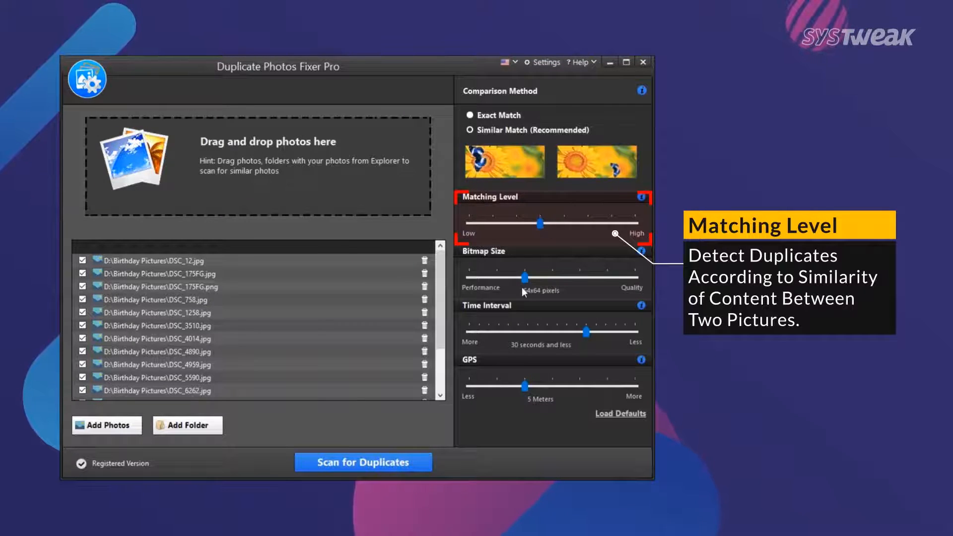
Try bitmap sizes 88x88 and 56x56, then settle on 72x72 pixels
left_click_drag(524, 276, 552, 277)
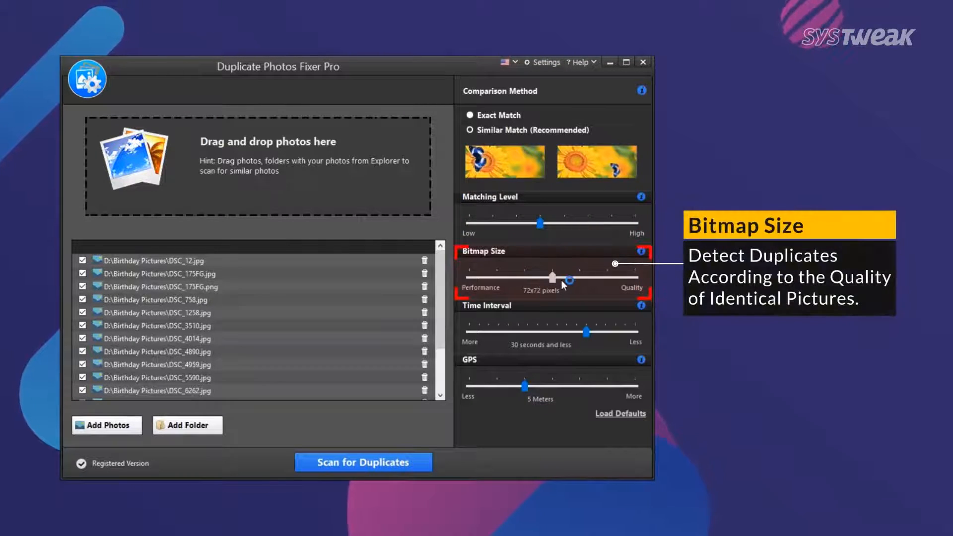
left_click_drag(552, 278, 606, 278)
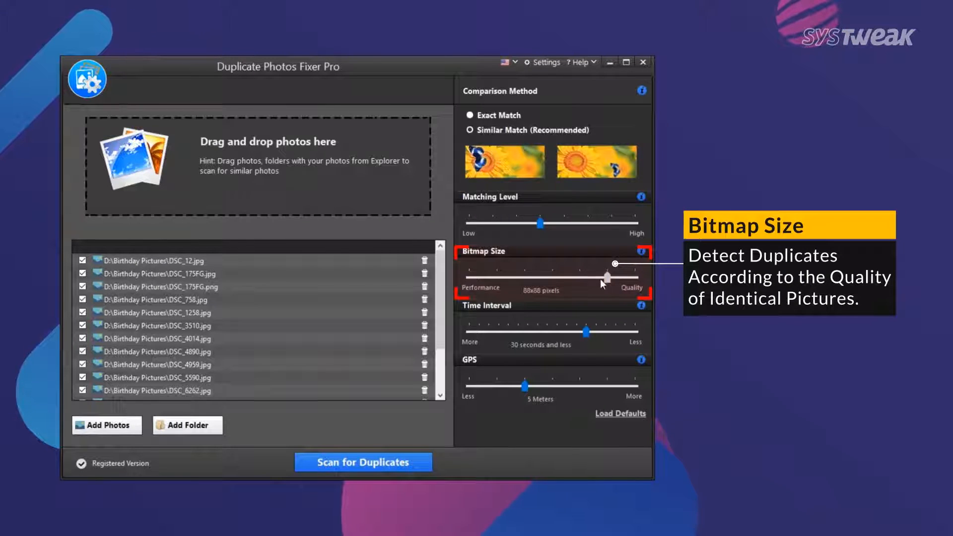
left_click_drag(605, 277, 492, 277)
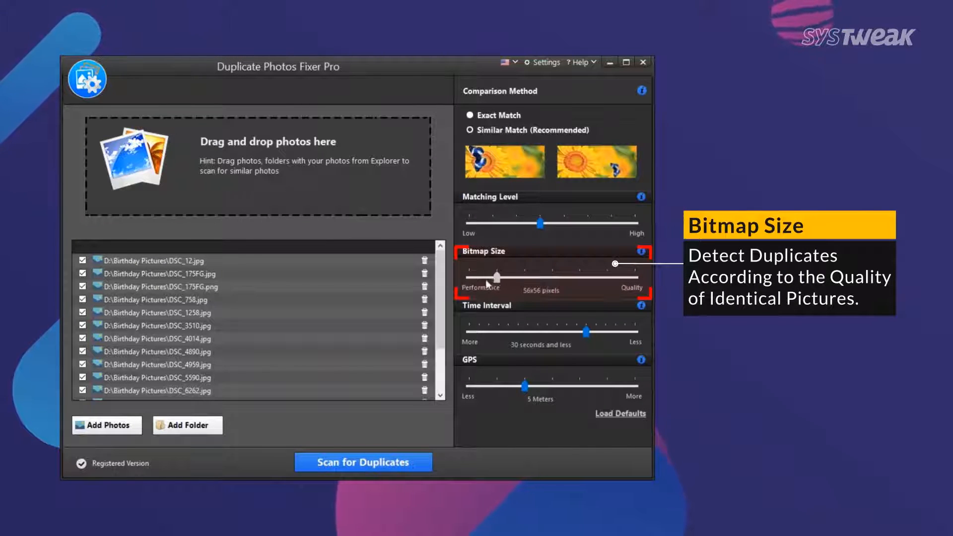
left_click_drag(494, 275, 550, 275)
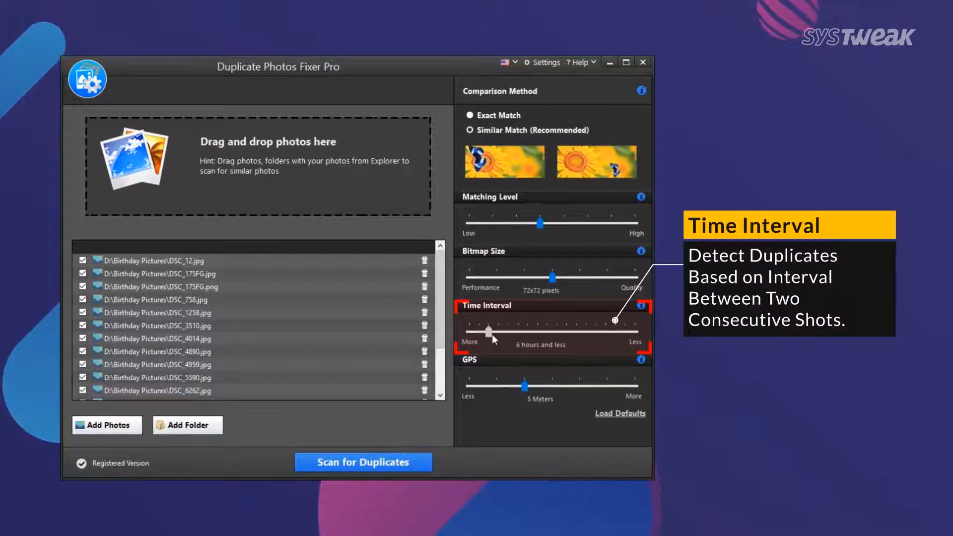
Set the time interval to 3 minutes and less and the GPS range to 10 meters
left_click_drag(487, 330, 553, 330)
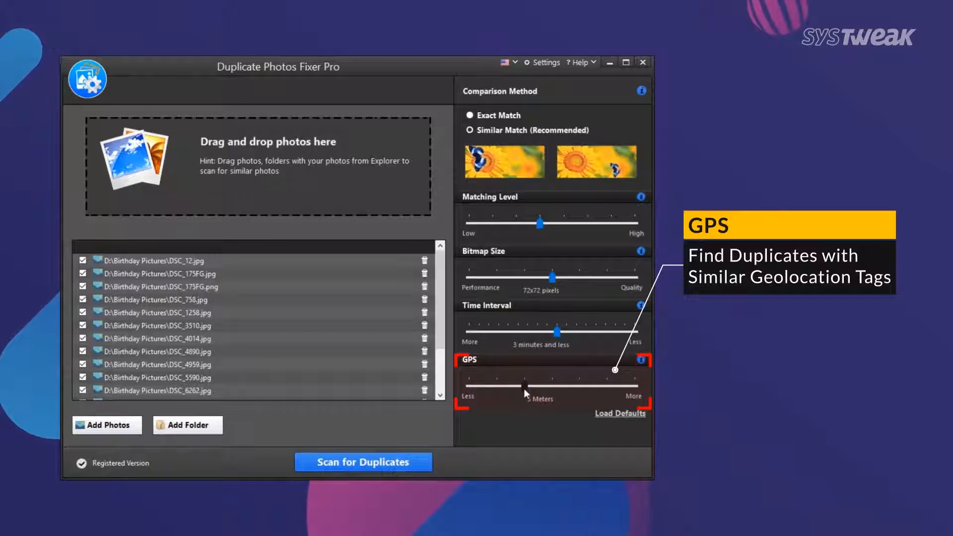
left_click_drag(518, 386, 605, 386)
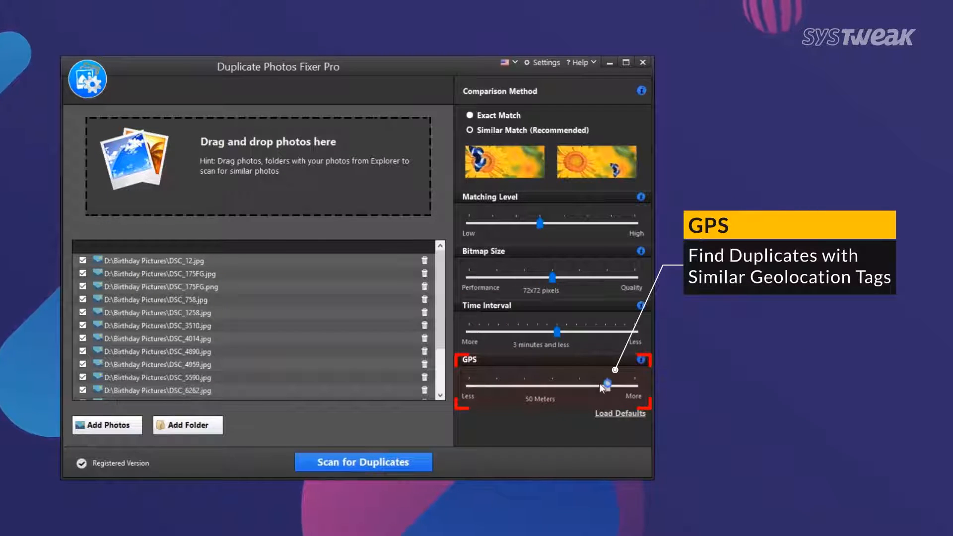
left_click_drag(605, 384, 524, 384)
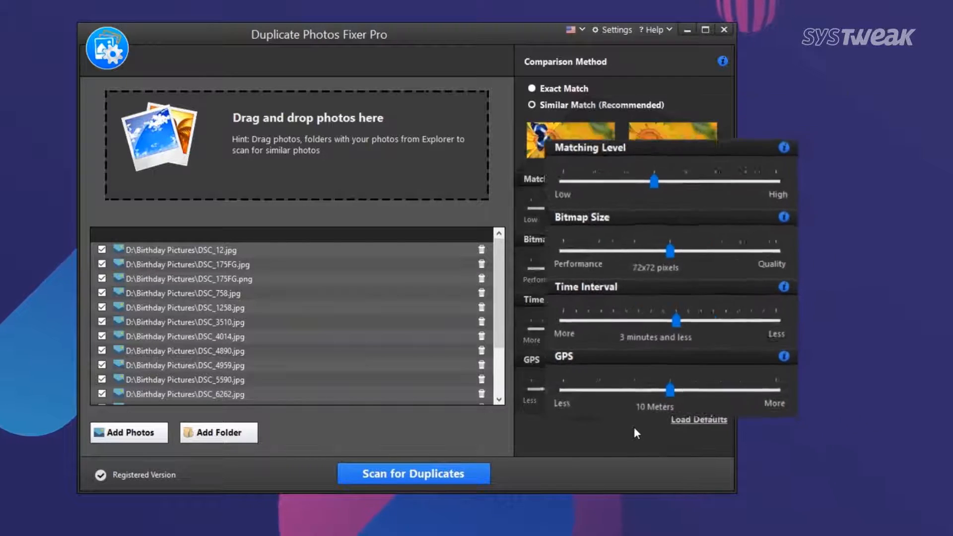
Restore the default scan settings: 64x64 pixels, 30 seconds and less, 5 meters
left_click(699, 419)
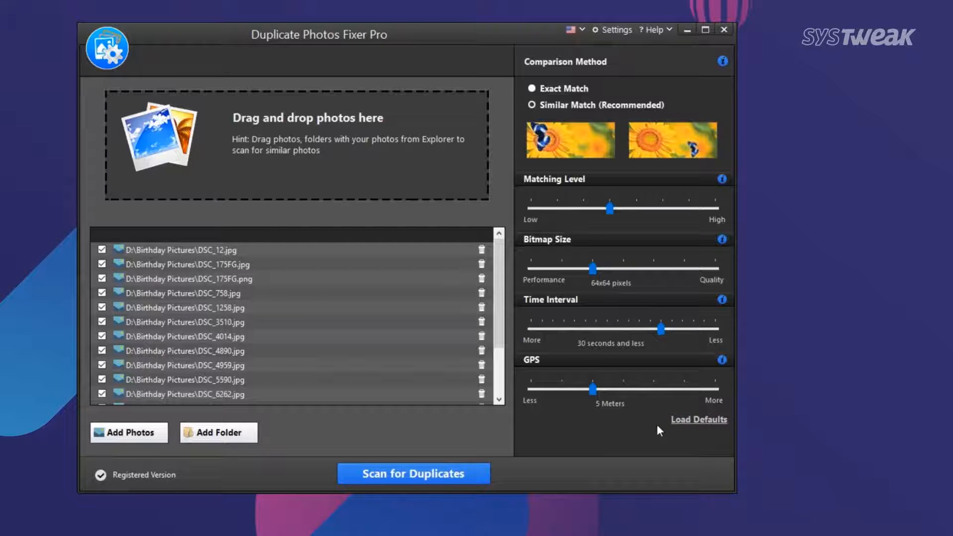
left_click(573, 491)
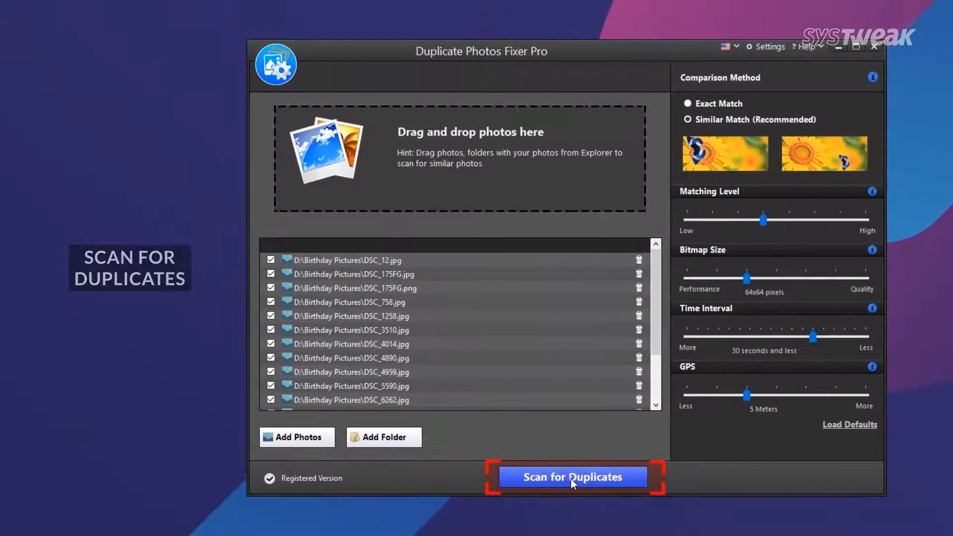
Scan the loaded photos for duplicates, start auto-marking and dismiss the auto-mark rules notice
left_click(572, 477)
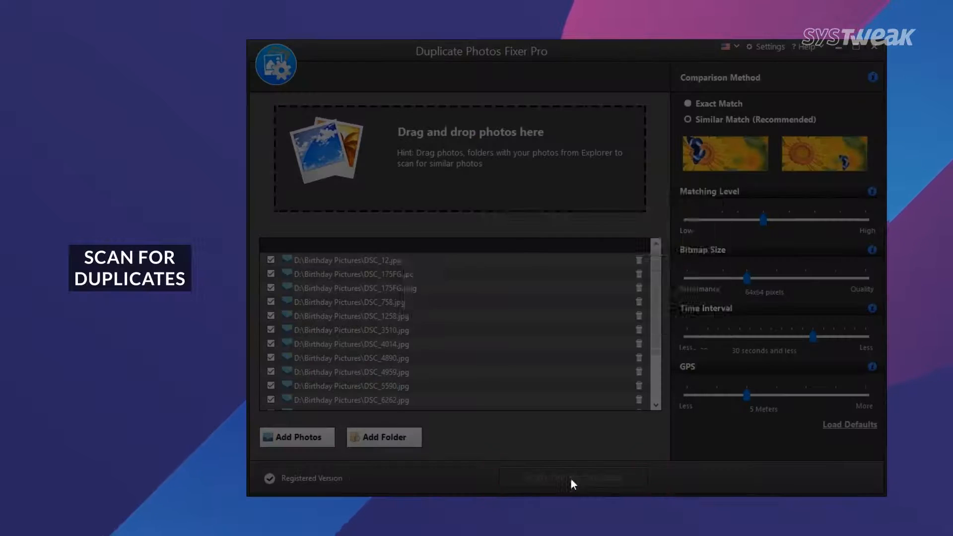
left_click(566, 481)
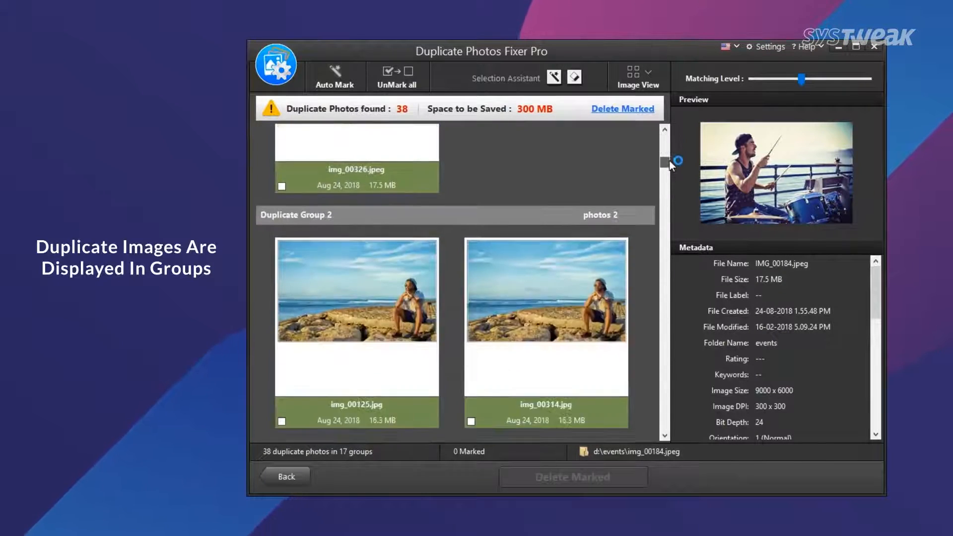
scroll("down", 3)
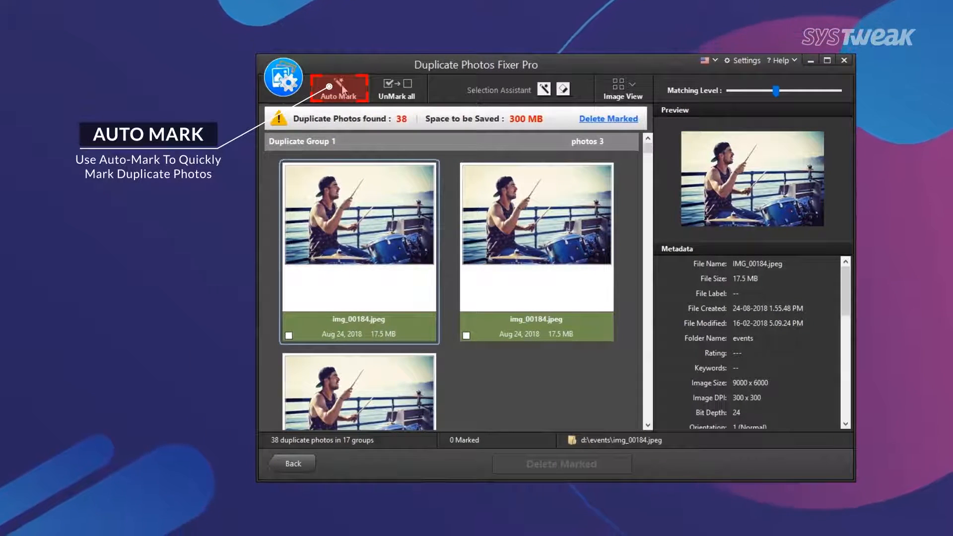
left_click(339, 89)
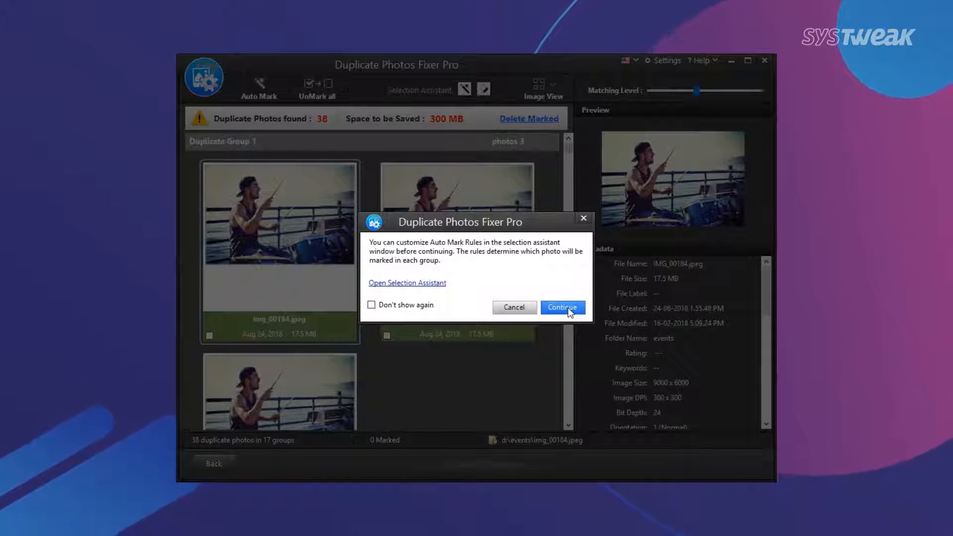
left_click(562, 308)
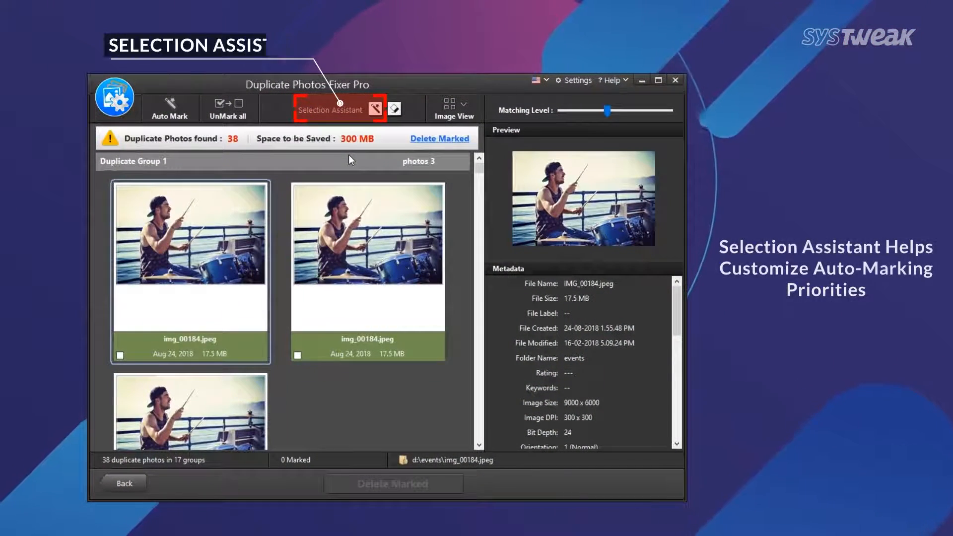
In Selection Assistant, move Image Resolution and Image Size to the top marking priorities
left_click(335, 109)
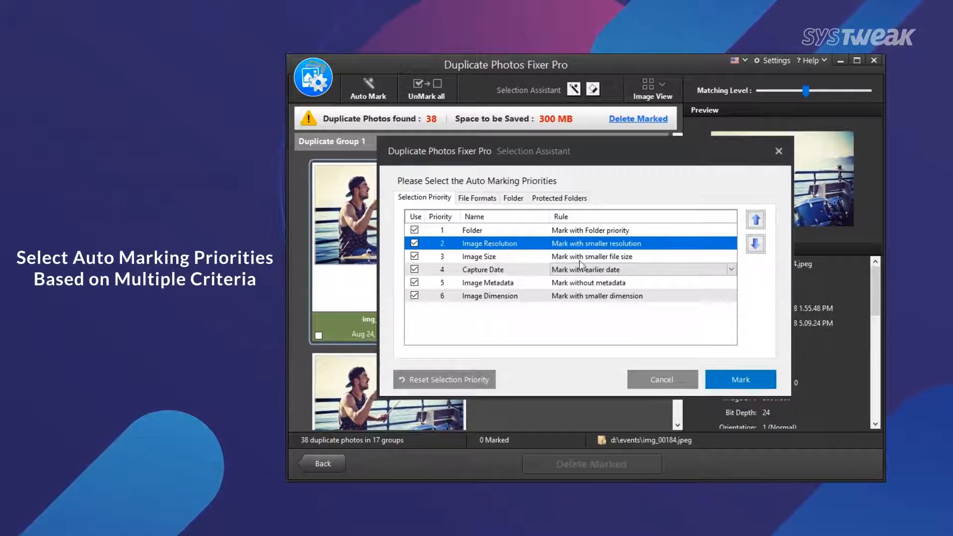
left_click(754, 219)
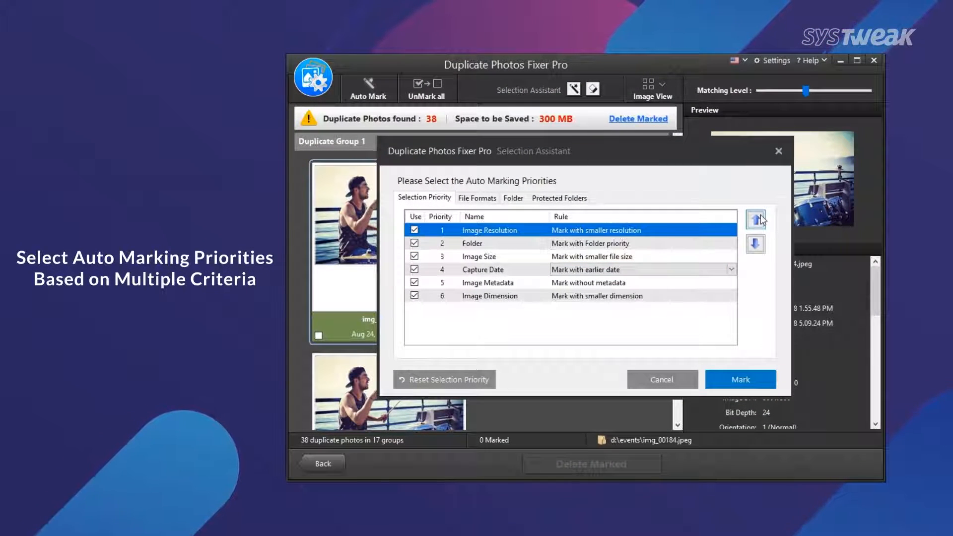
left_click(478, 256)
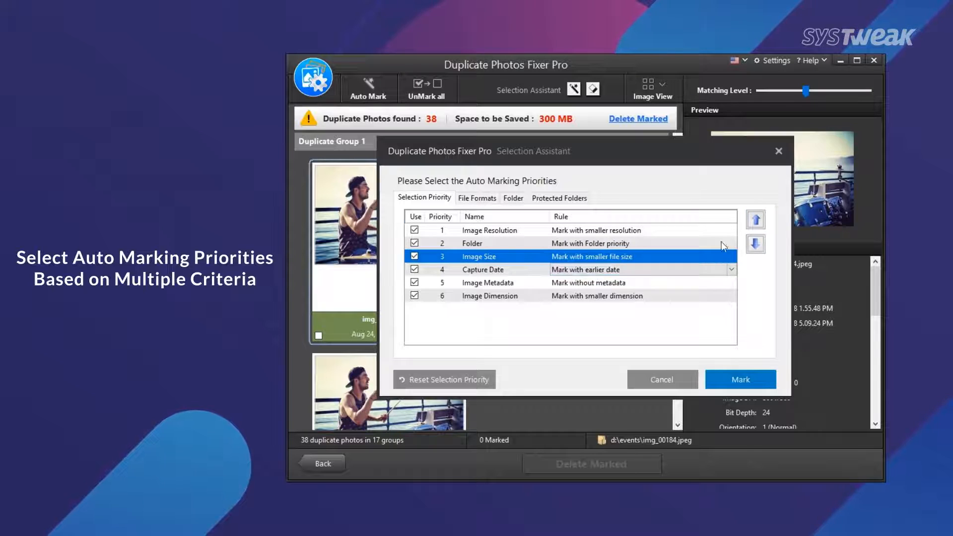
left_click(755, 219)
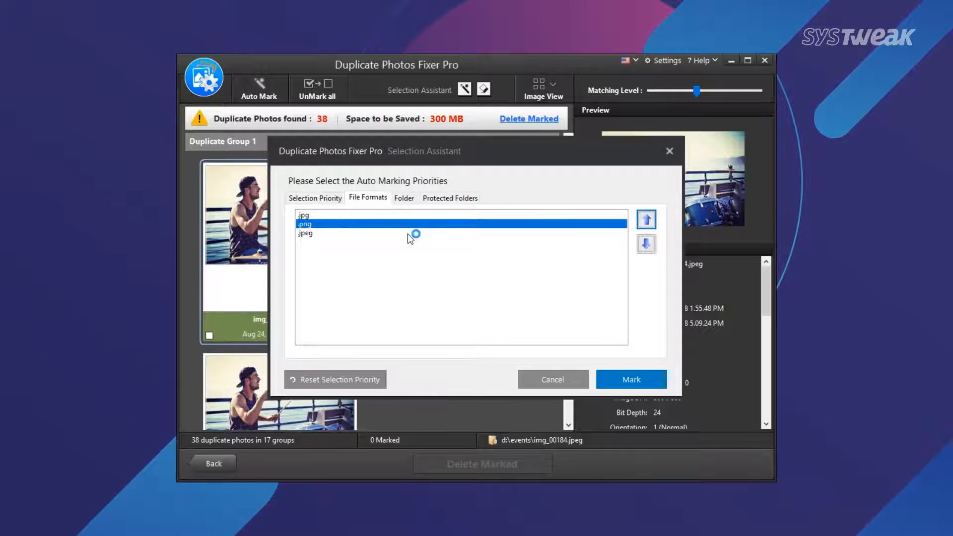
Rank the Birthday Pictures folder first and mark duplicates, leaving 21 photos (160 MB) marked
left_click(403, 198)
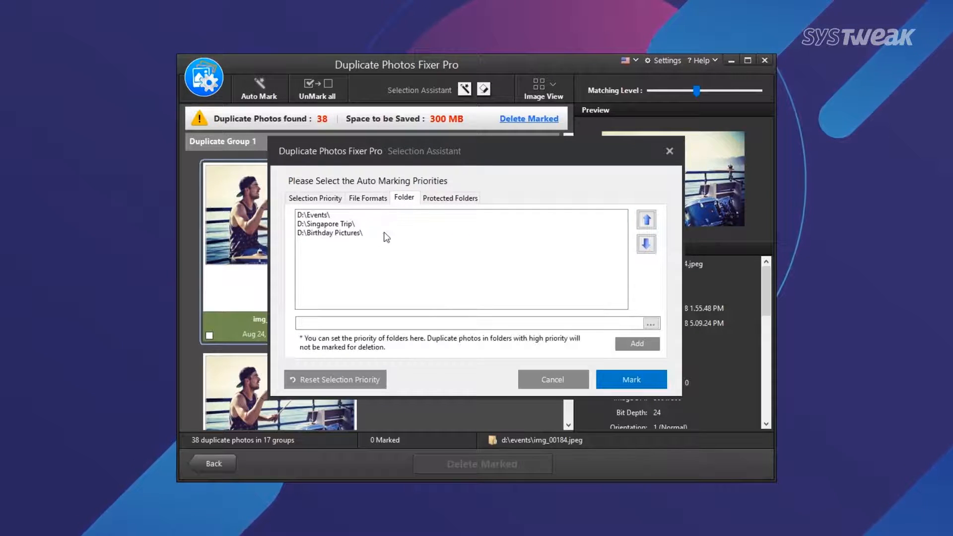
left_click(328, 232)
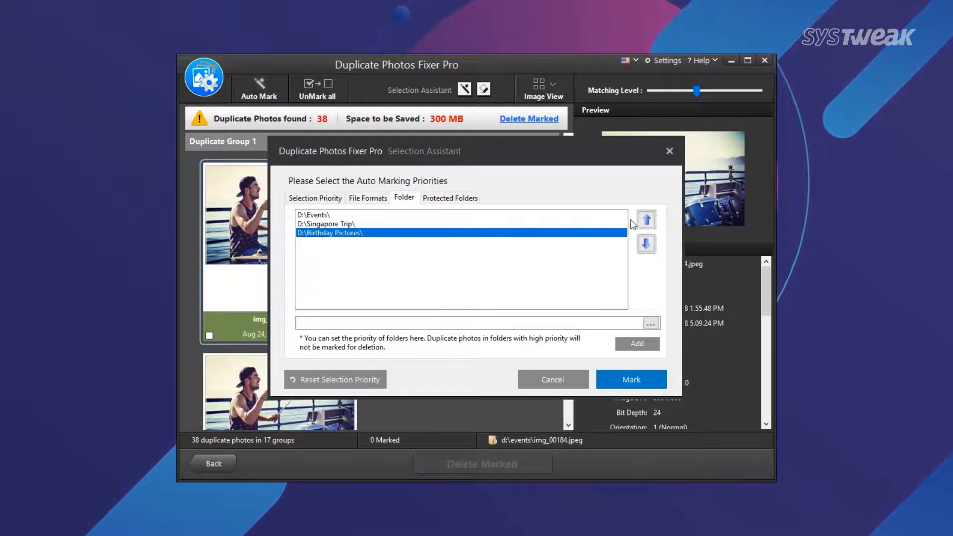
left_click(645, 218)
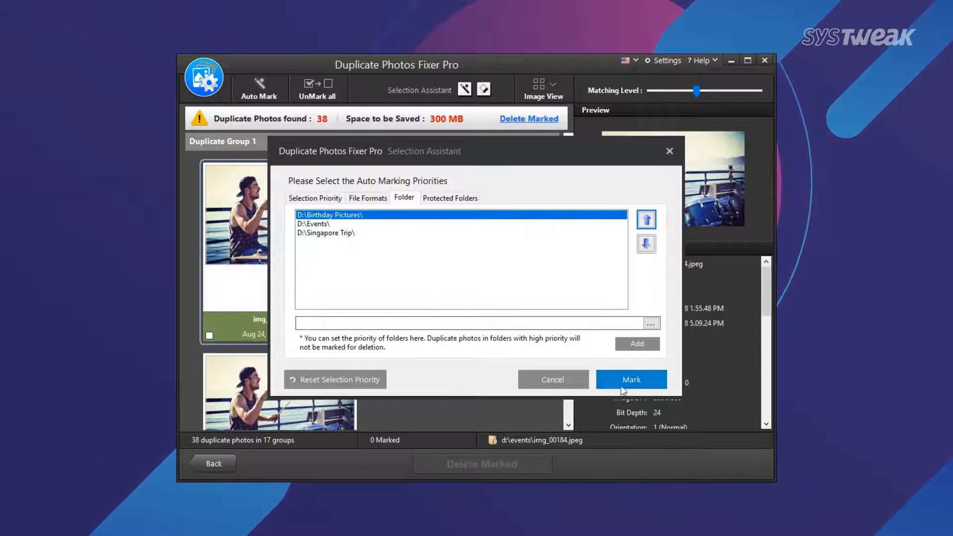
left_click(631, 379)
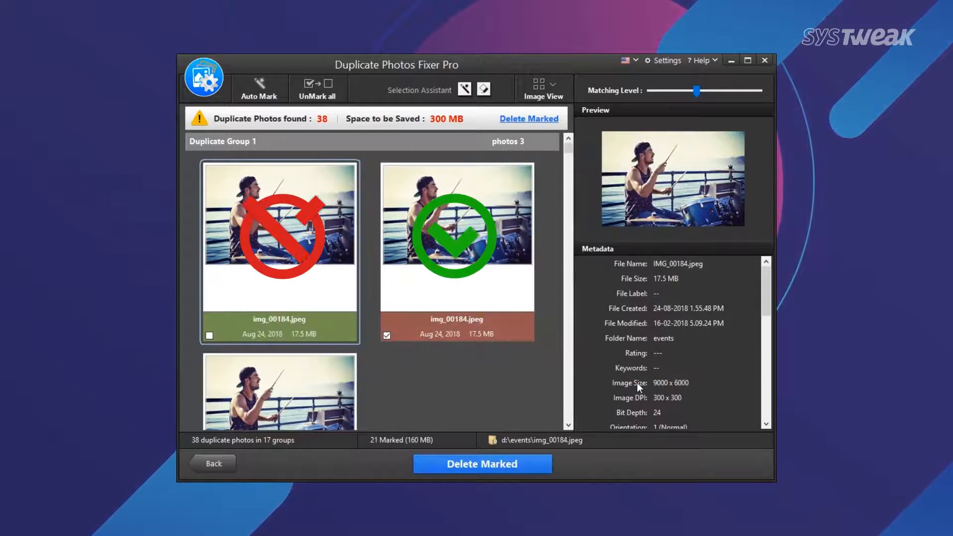
scroll("down", 3)
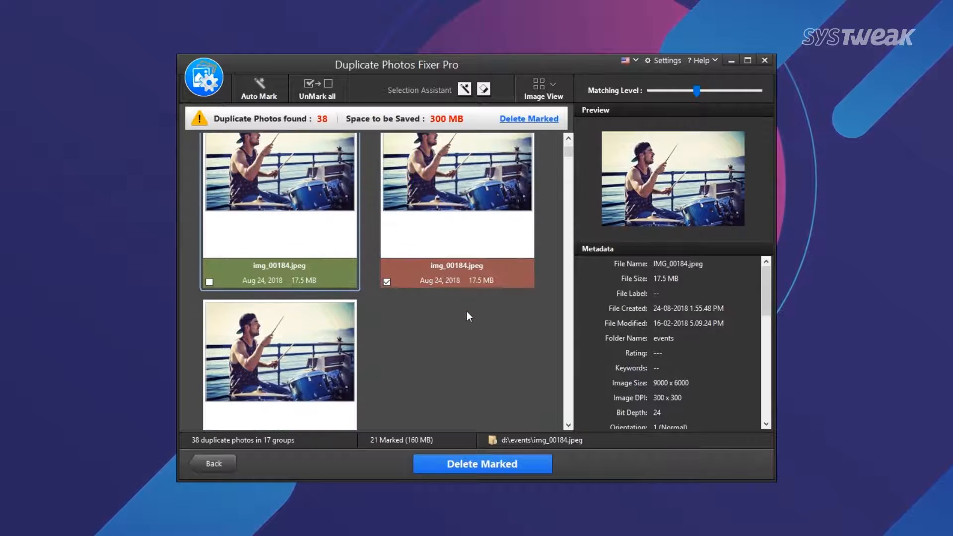
scroll("down", 3)
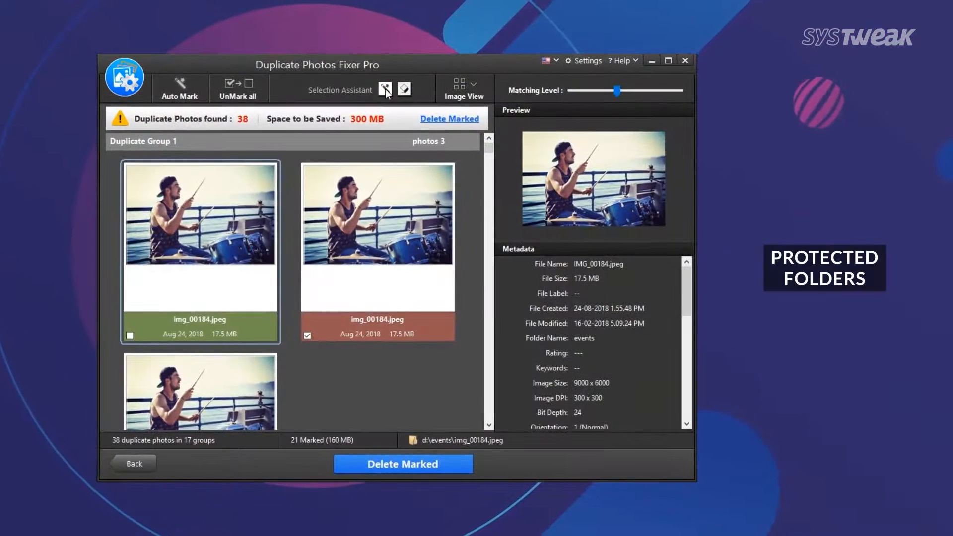
Add D:\Birthday Pictures to Protected Folders and re-mark the duplicates
left_click(385, 90)
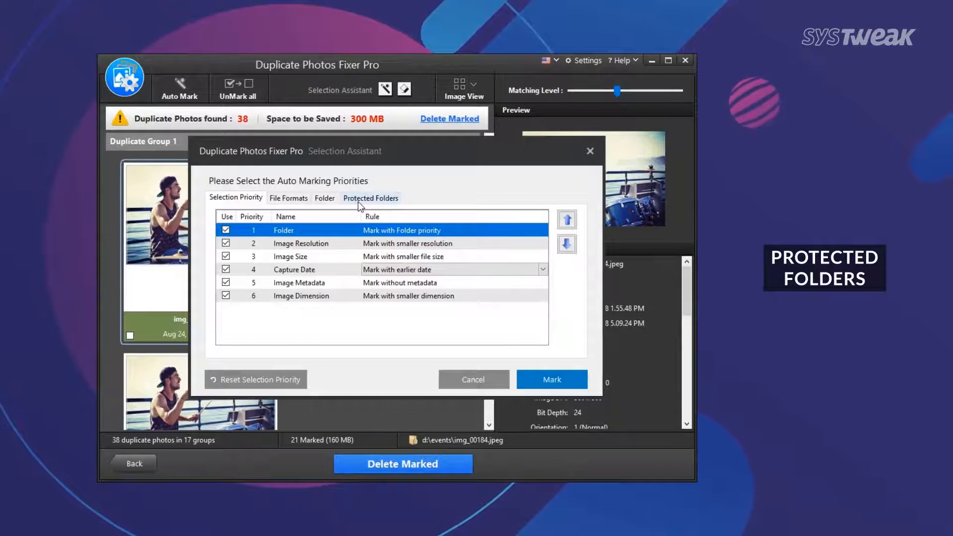
left_click(371, 197)
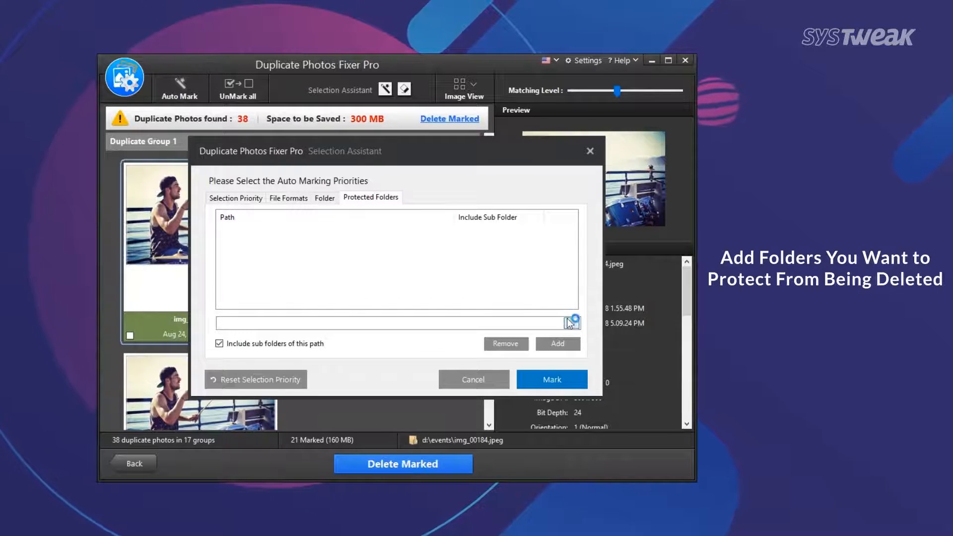
left_click(572, 322)
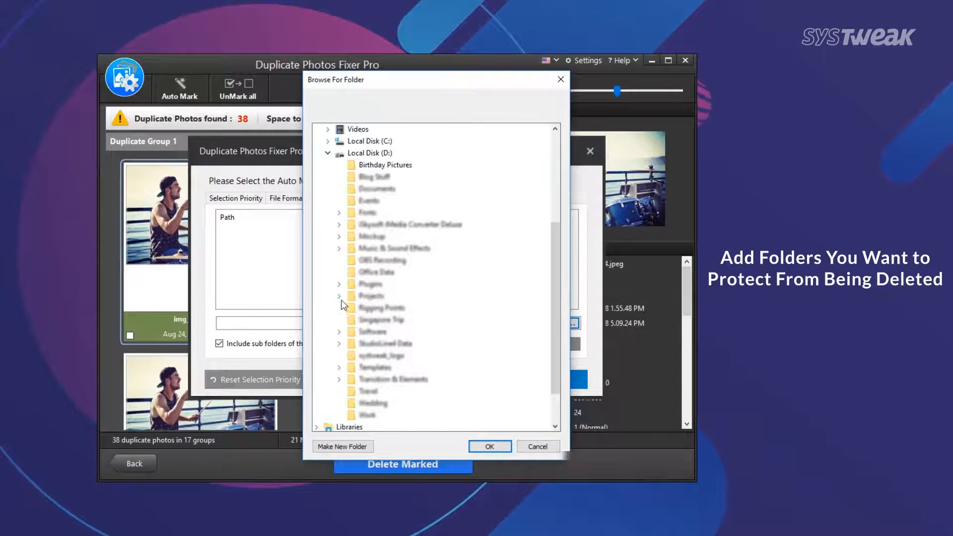
mouse_move(425, 161)
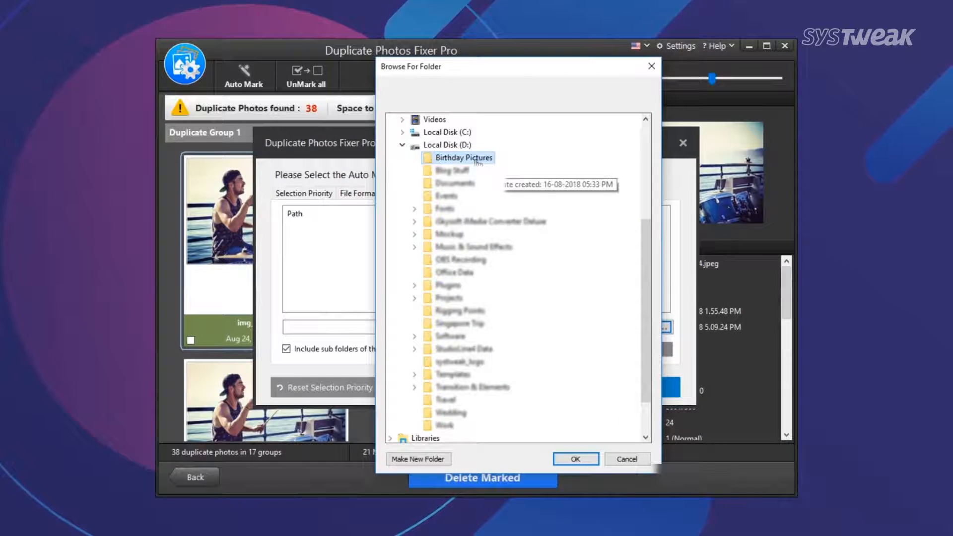
left_click(576, 458)
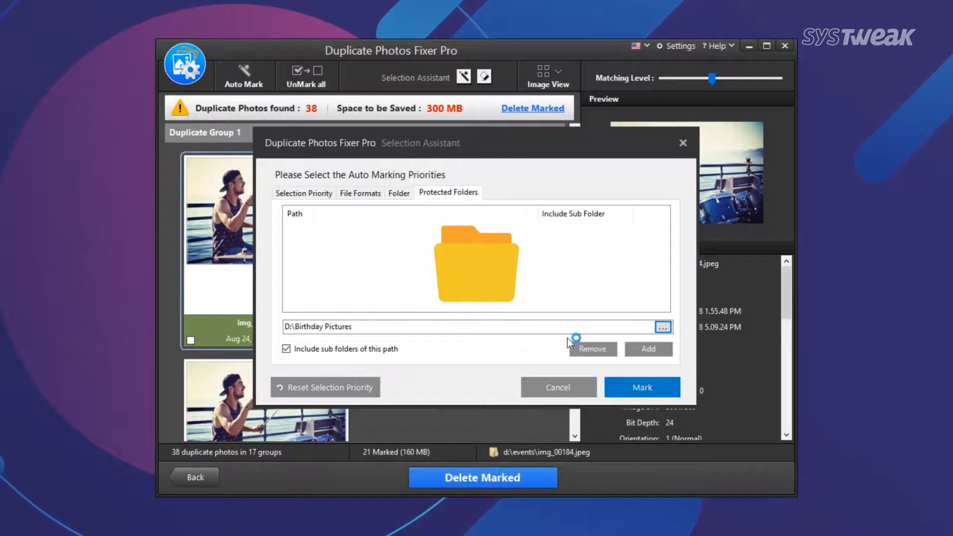
left_click(648, 349)
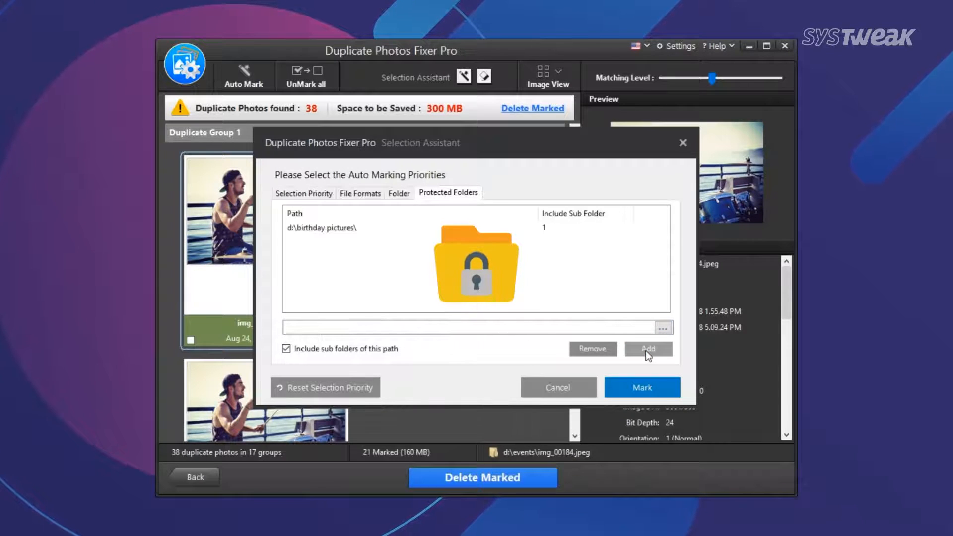
mouse_move(589, 379)
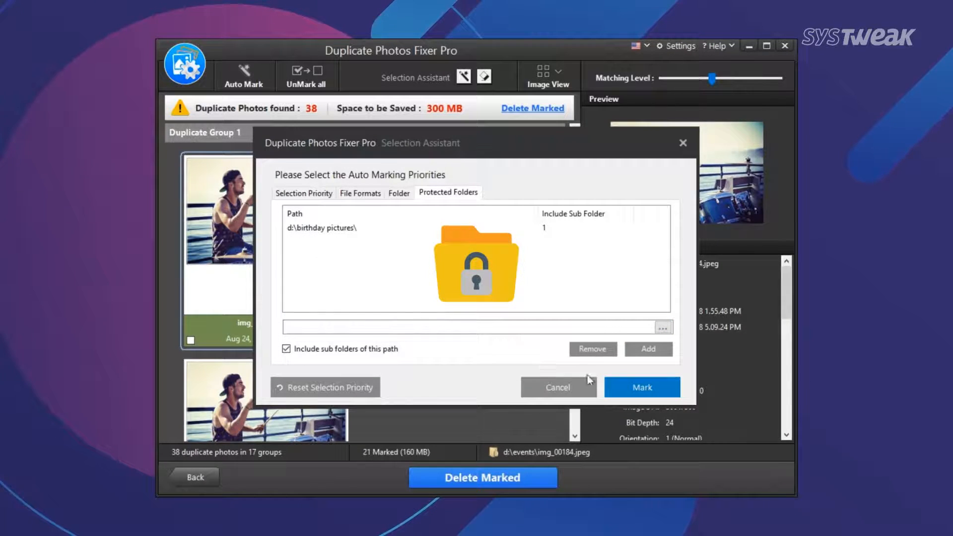
left_click(558, 387)
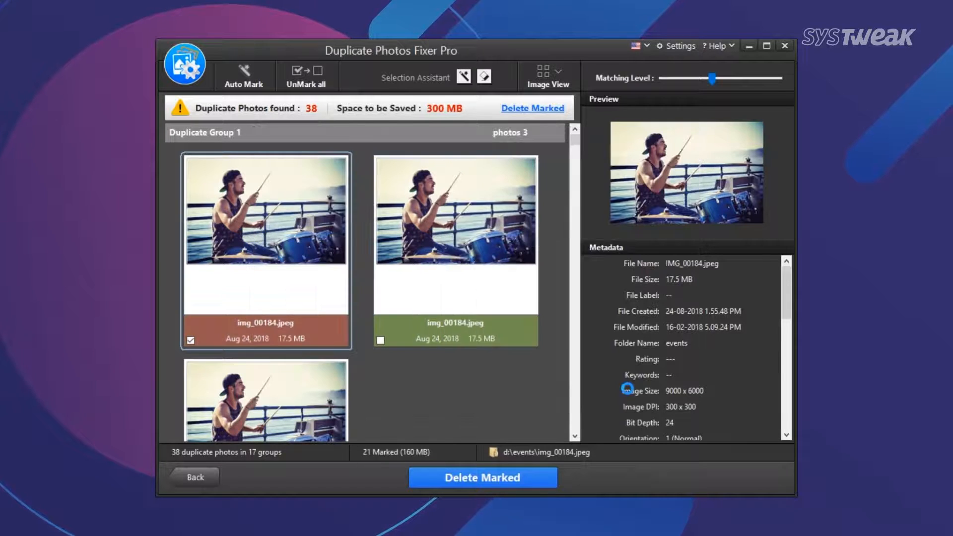
scroll("down", 3)
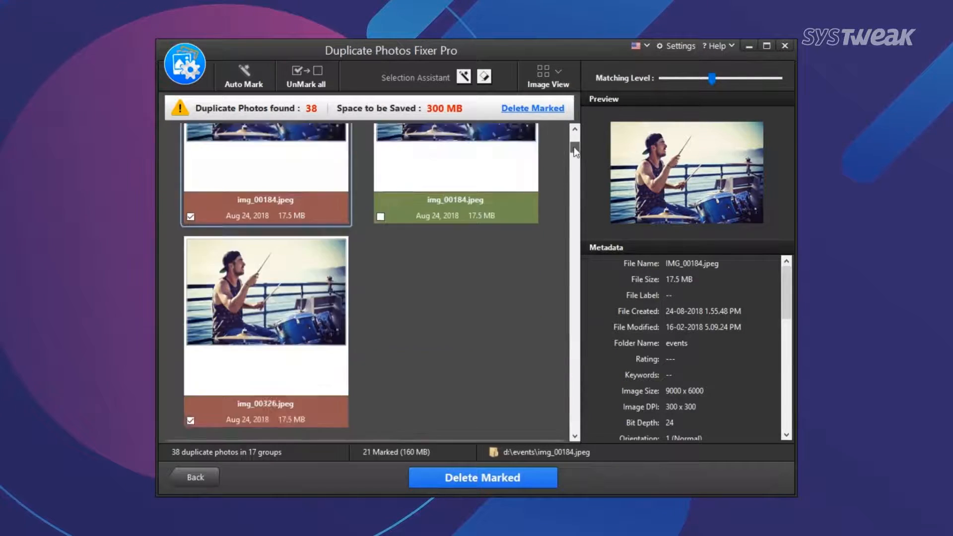
scroll("down", 3)
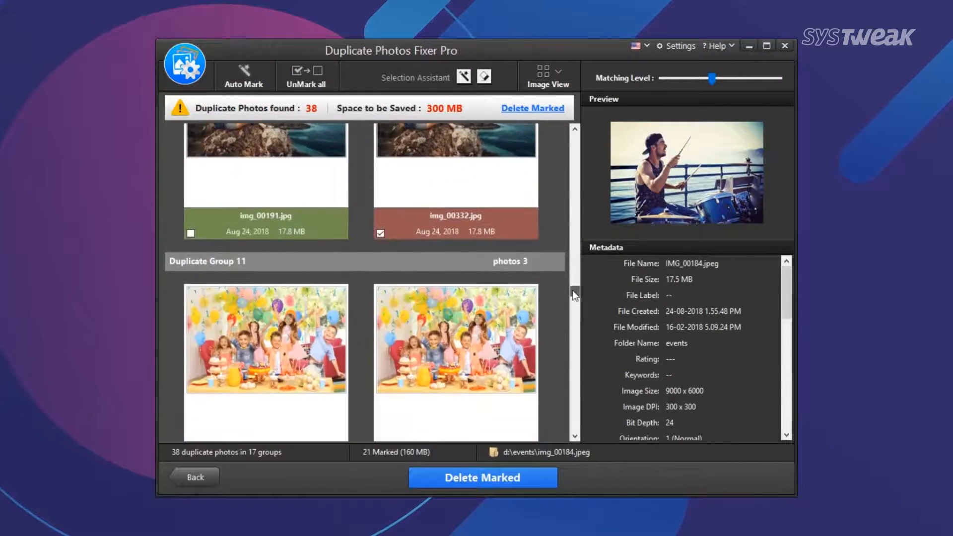
scroll("down", 3)
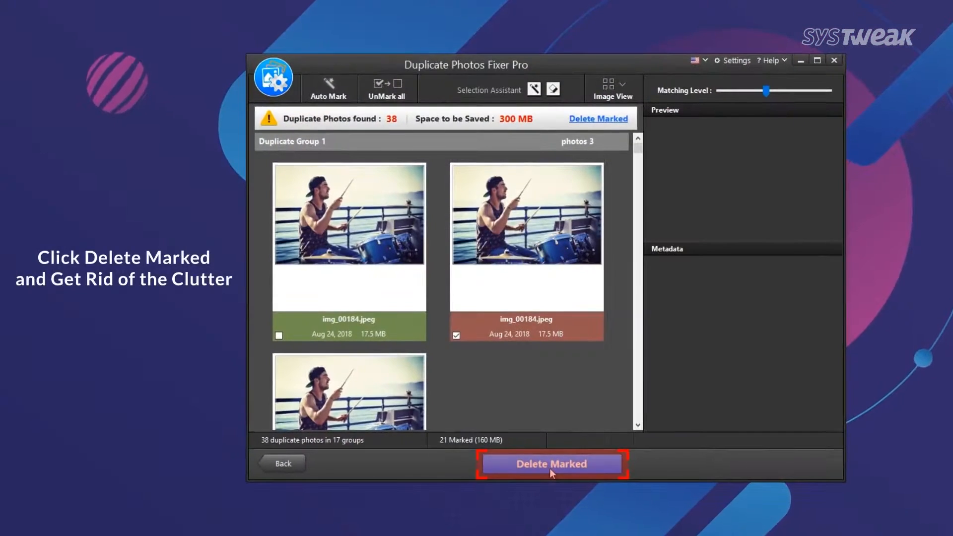
Delete all marked duplicates and confirm, reaching 'All similar photos have been deleted'
left_click(552, 464)
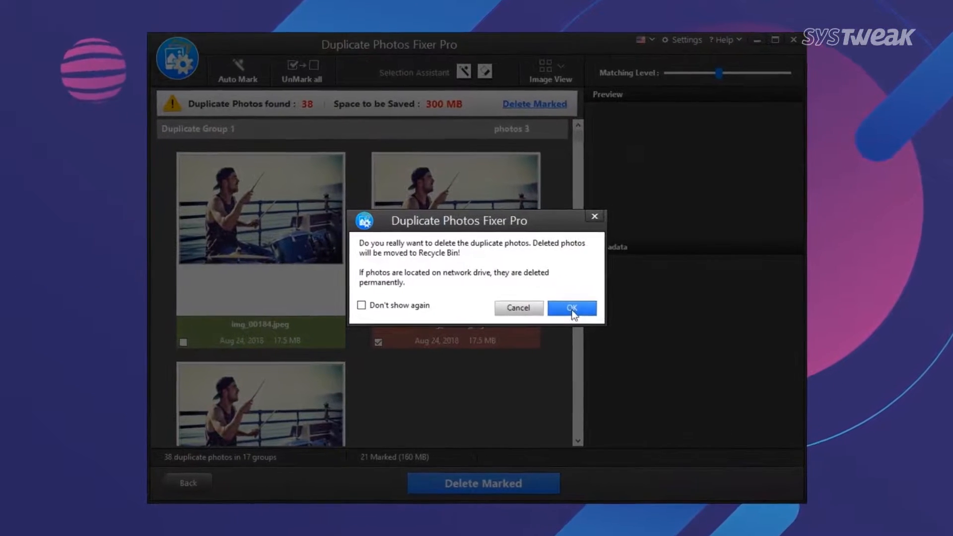
left_click(572, 308)
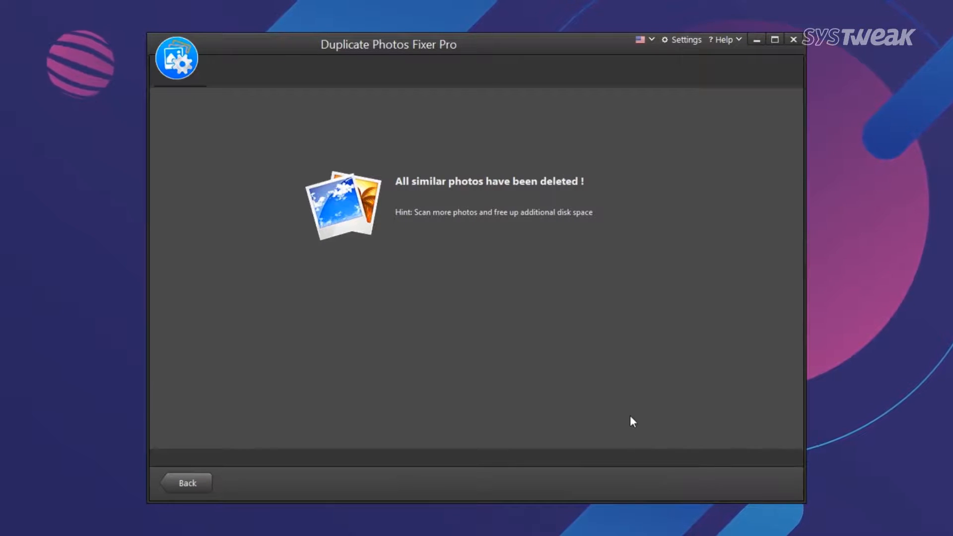